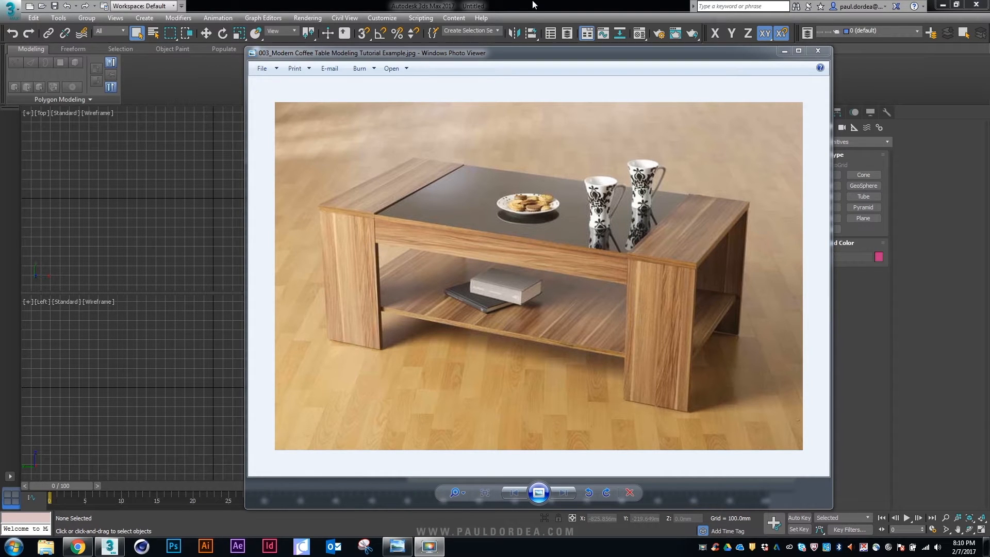
Step: Close the coffee table reference photo and start a new Plane primitive
{"action": "left_click", "coordinate": [818, 50]}
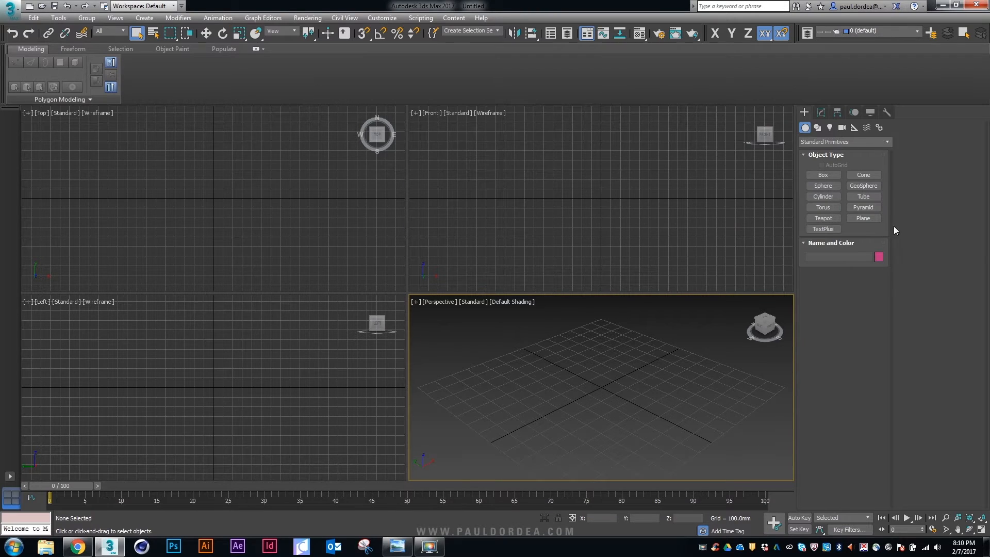
{"action": "left_click", "coordinate": [862, 217]}
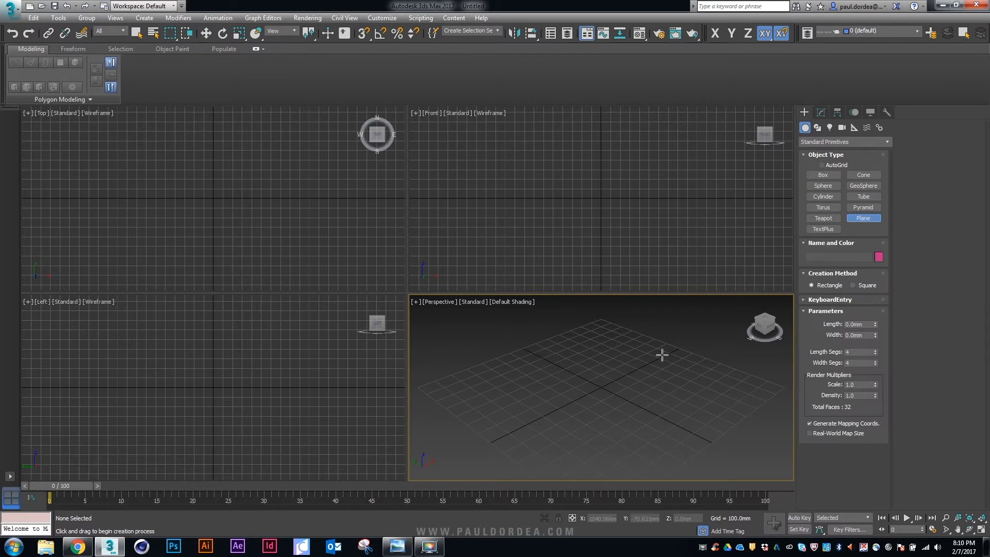
Step: Give the plane a 10 mm Shell thickness and reduce its length and width segments to 1, viewed in wireframe
{"action": "key", "text": "Alt+w"}
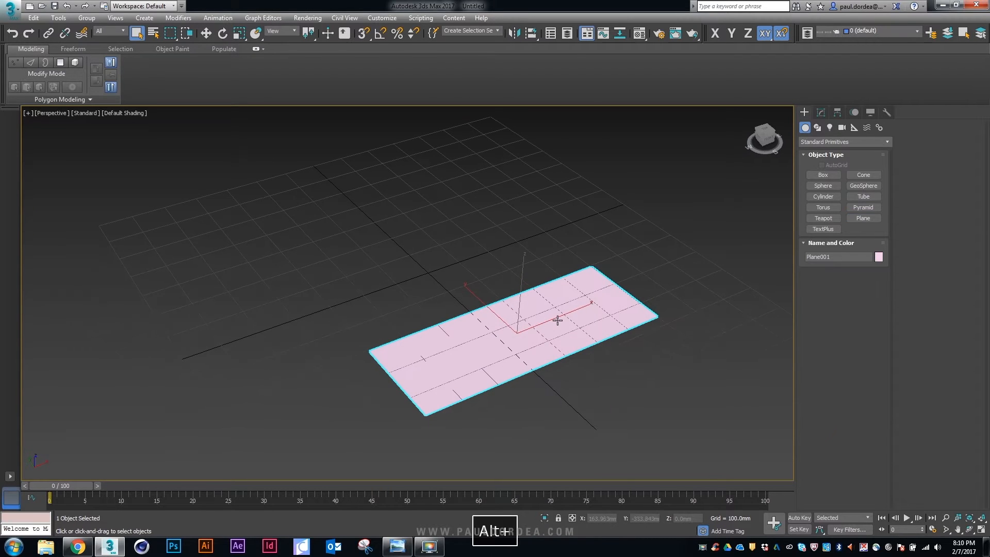
{"action": "left_click", "coordinate": [205, 33]}
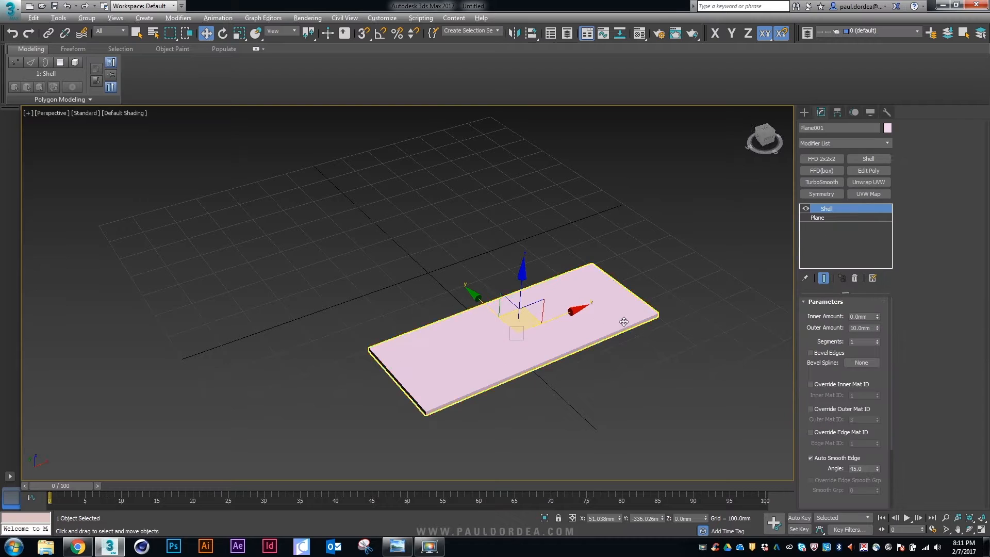
{"action": "key", "text": "F3"}
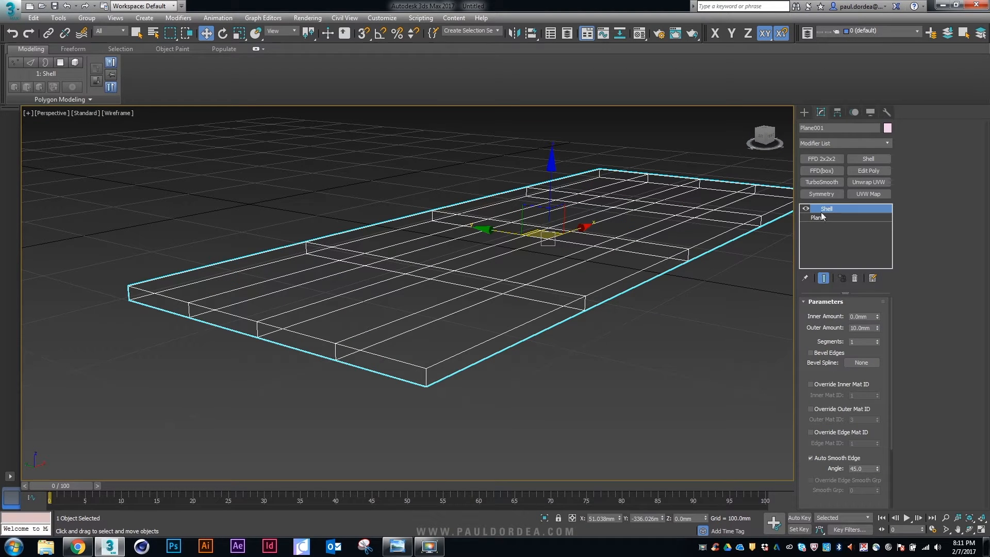
{"action": "left_click", "coordinate": [818, 218]}
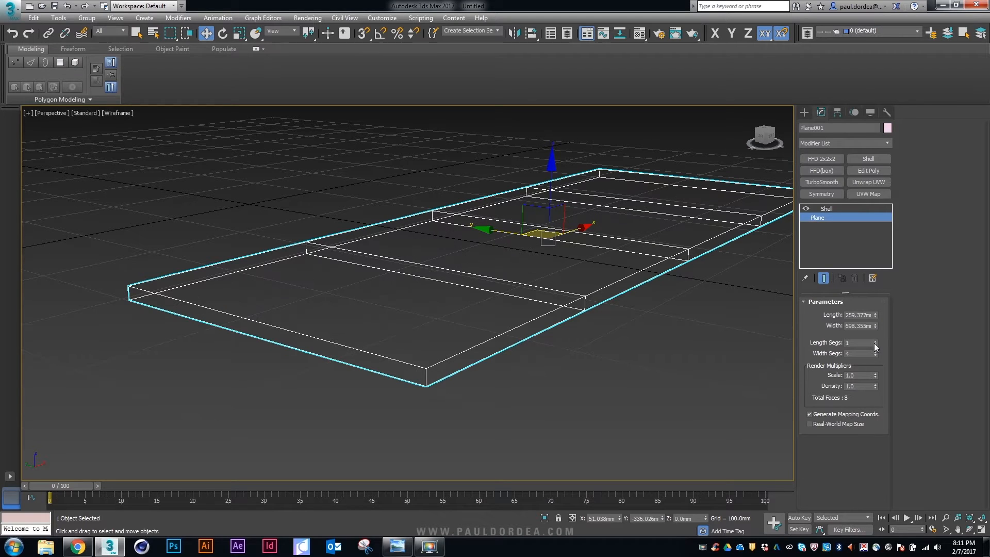
{"action": "left_click", "coordinate": [875, 356]}
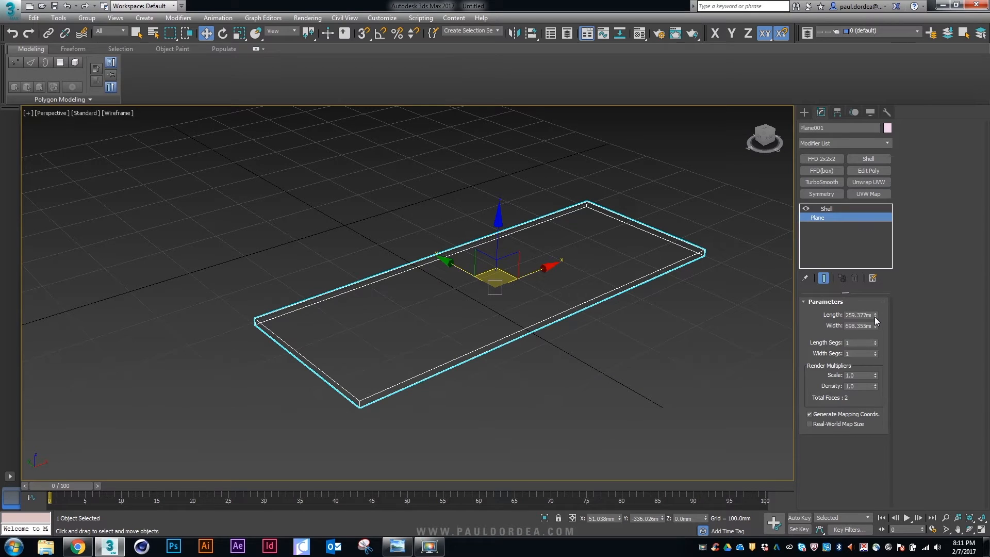
{"action": "left_click", "coordinate": [827, 208]}
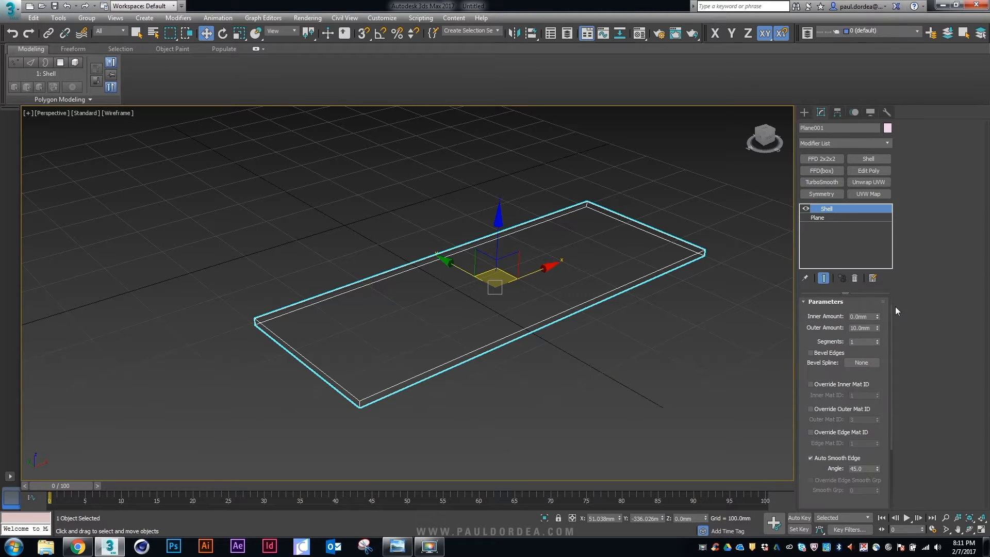
{"action": "left_click_drag", "start_coordinate": [877, 326], "coordinate": [876, 309]}
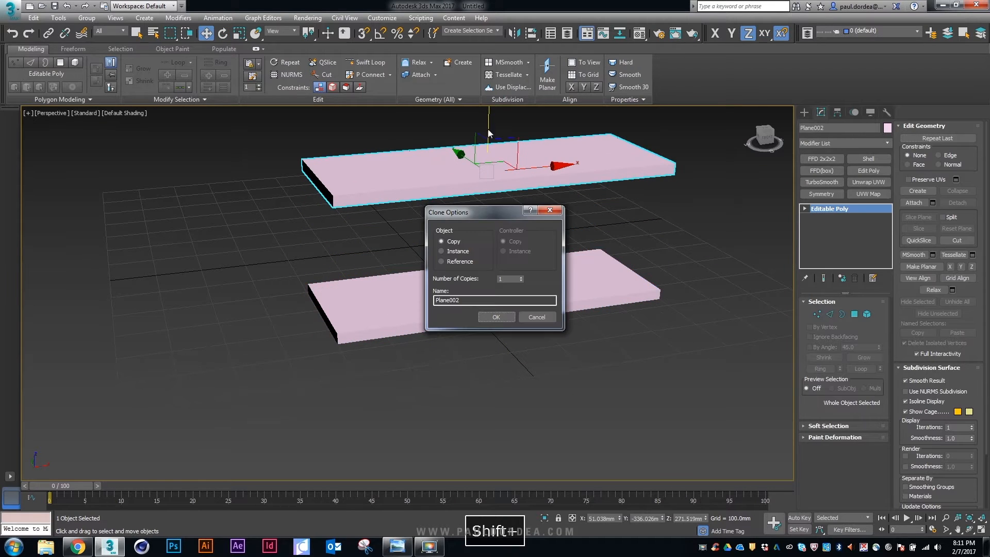
Step: Clone the panel upward as the top slab and rotate the original 90° to stand upright
{"action": "left_click", "coordinate": [496, 317]}
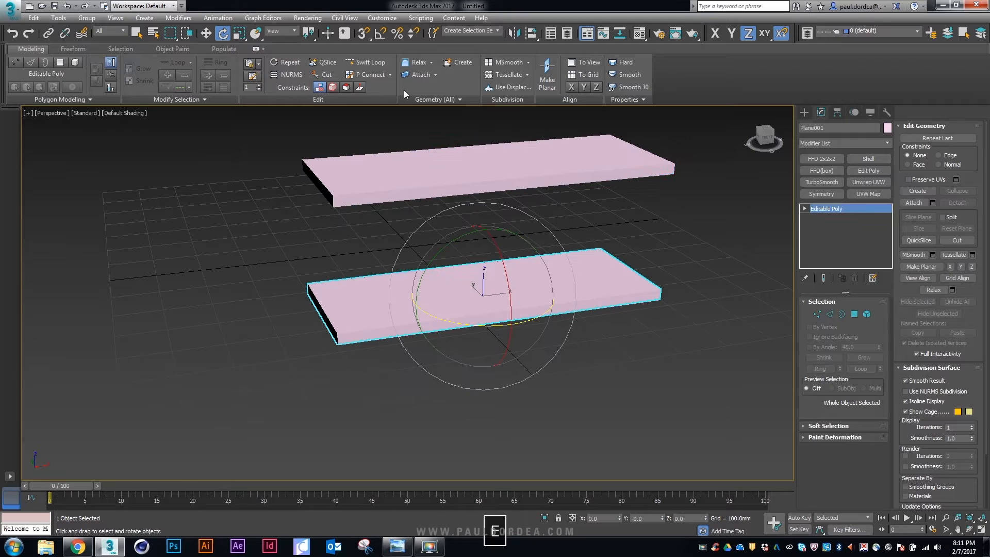
{"action": "left_click_drag", "start_coordinate": [470, 288], "coordinate": [432, 253]}
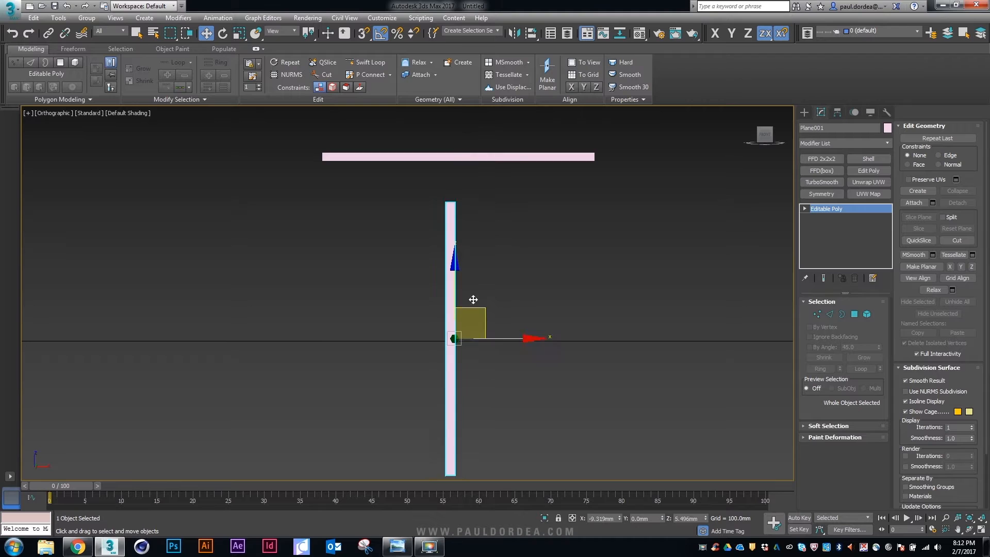
Step: Position the upright panel under the slab's left end and move its pivot to the slab's centre
{"action": "left_click_drag", "start_coordinate": [474, 299], "coordinate": [353, 298]}
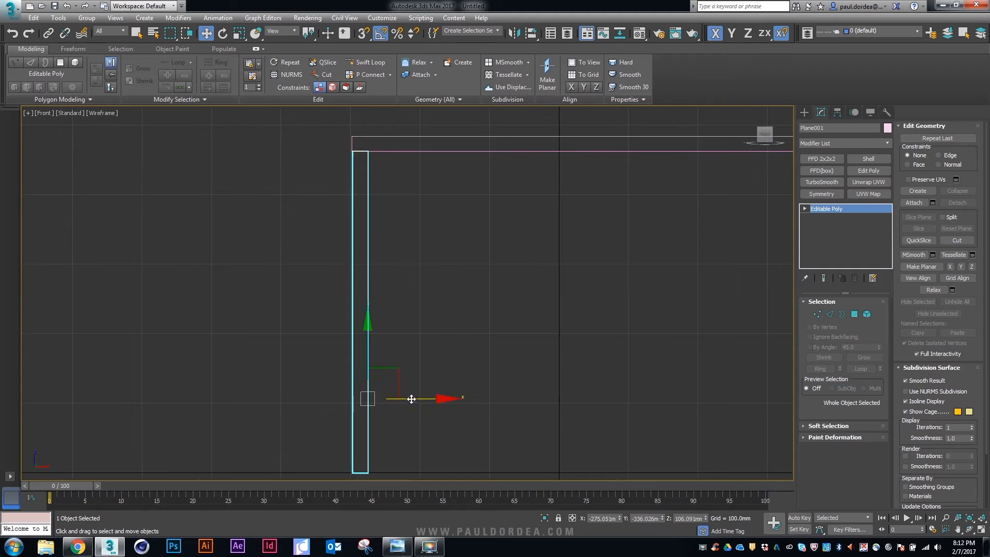
{"action": "left_click_drag", "start_coordinate": [411, 399], "coordinate": [294, 288]}
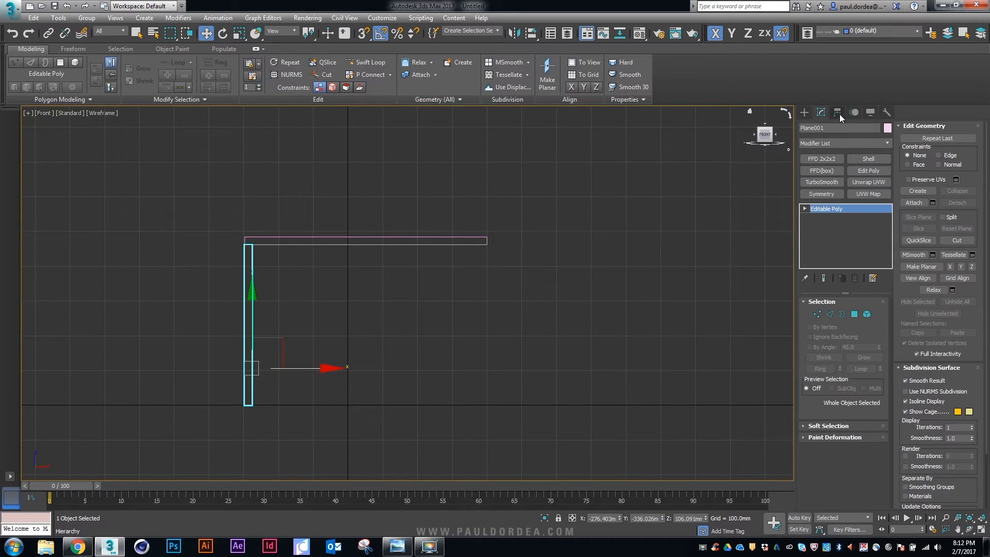
{"action": "left_click", "coordinate": [837, 112]}
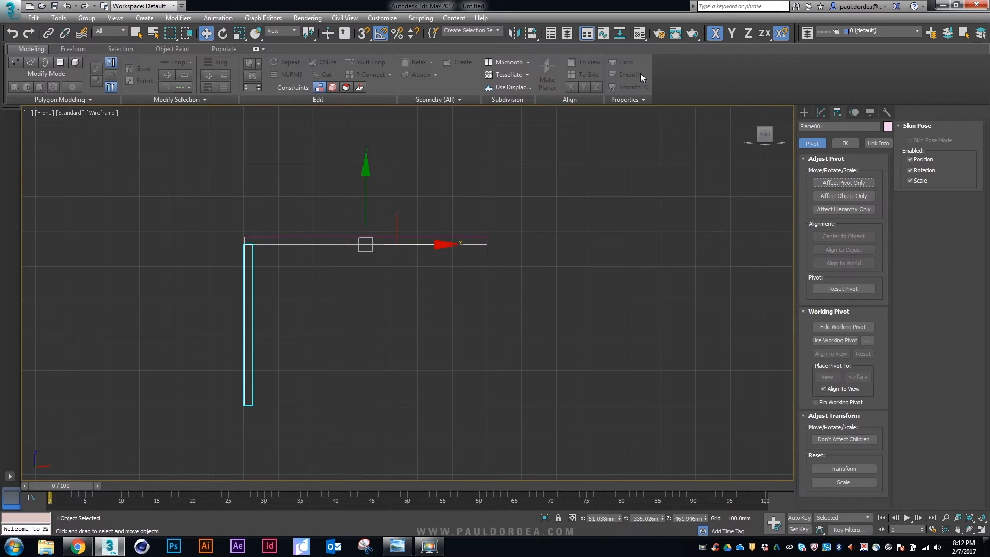
{"action": "mouse_move", "coordinate": [515, 33]}
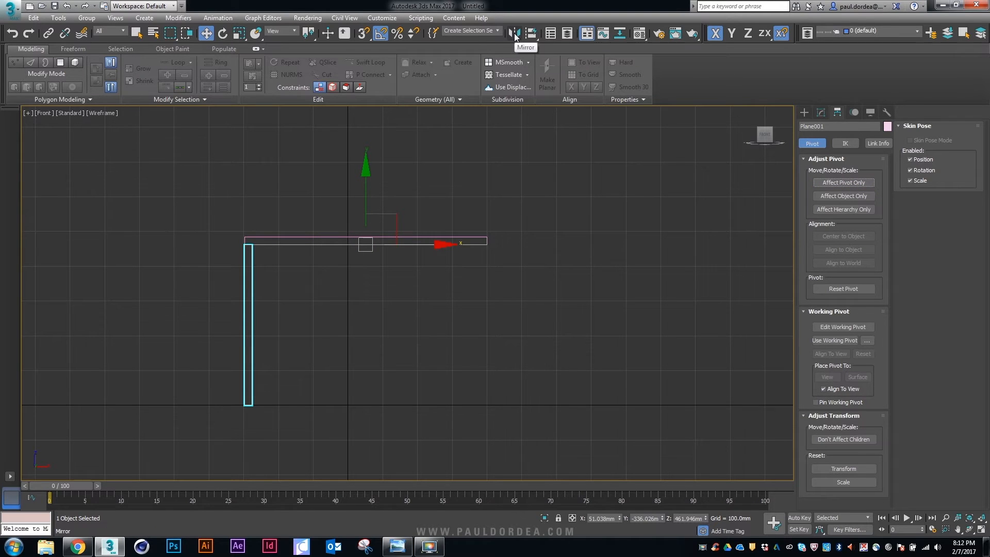
Step: Add swift loops near the corner on the slab and leg panel and adjust their polygon smoothing groups
{"action": "key", "text": "F3"}
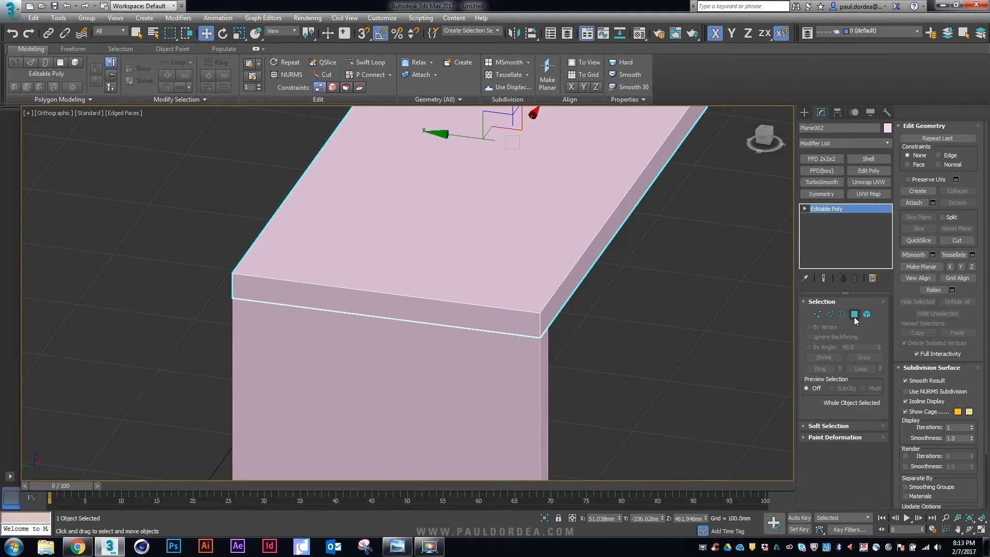
{"action": "left_click", "coordinate": [854, 314]}
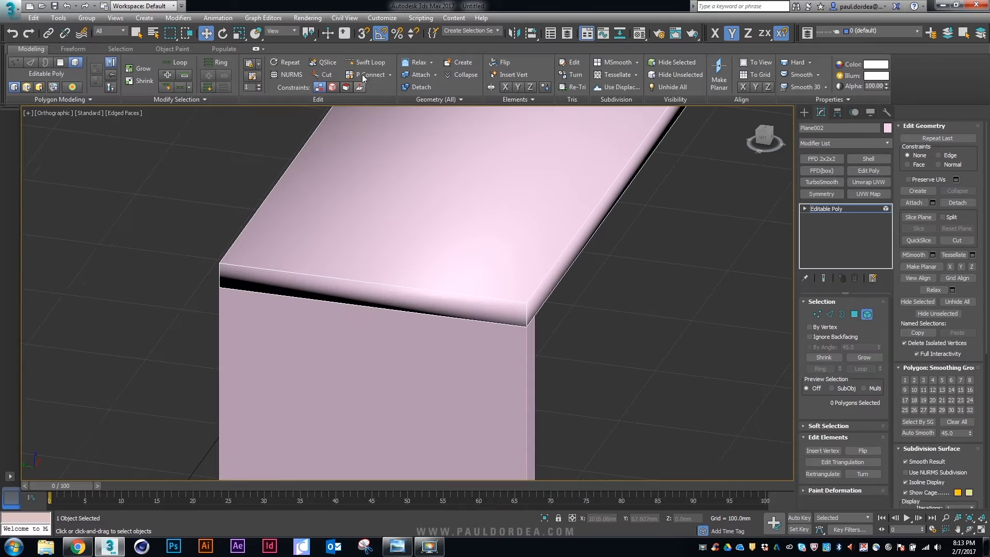
{"action": "left_click", "coordinate": [367, 62]}
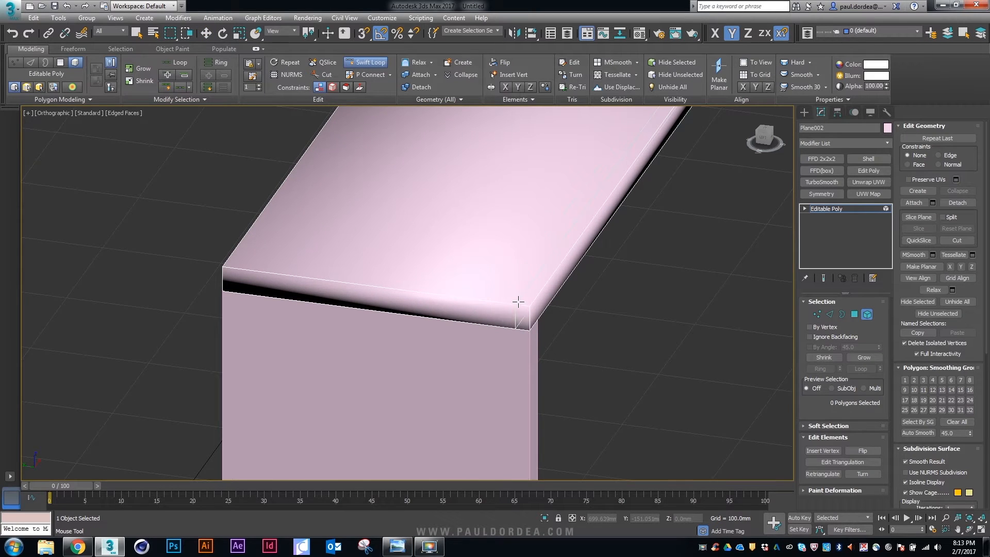
{"action": "key", "text": "F3"}
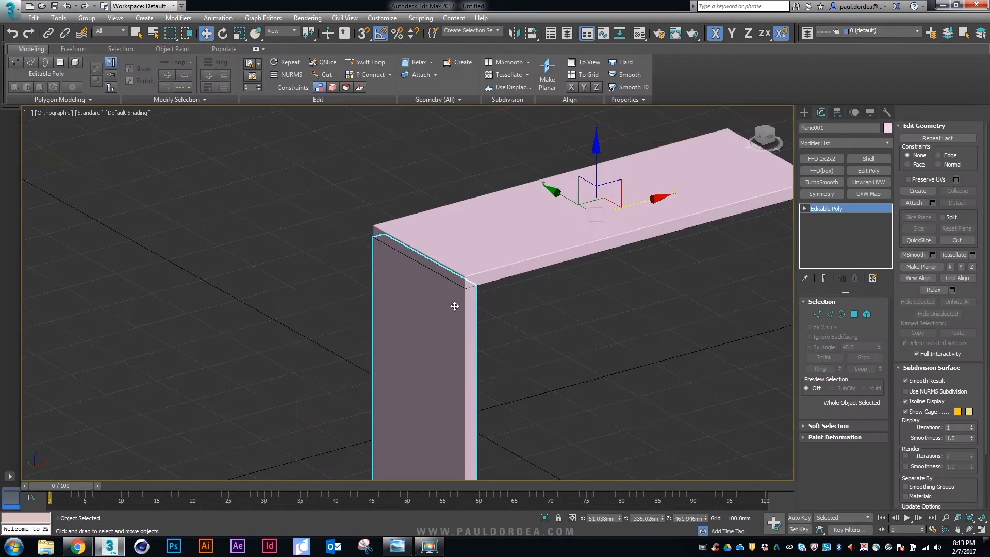
{"action": "key", "text": "F4"}
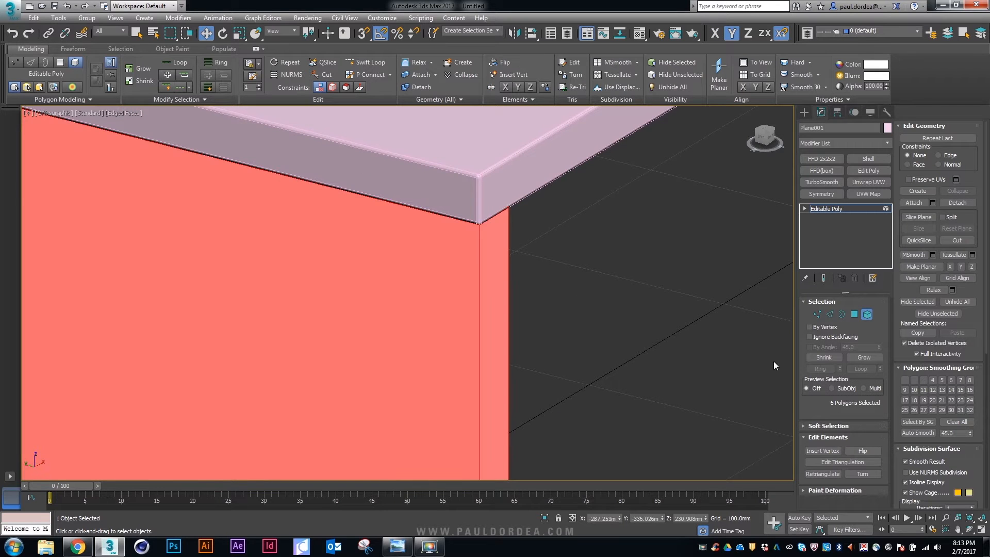
{"action": "left_click", "coordinate": [905, 380]}
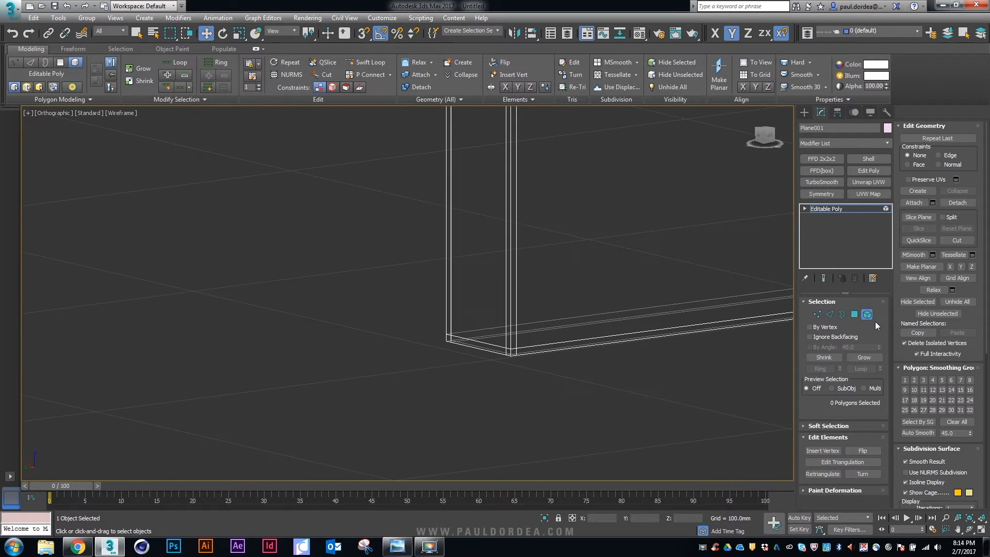
Step: Mirror a copy of the leg panel on X to the slab's other end
{"action": "key", "text": "F4"}
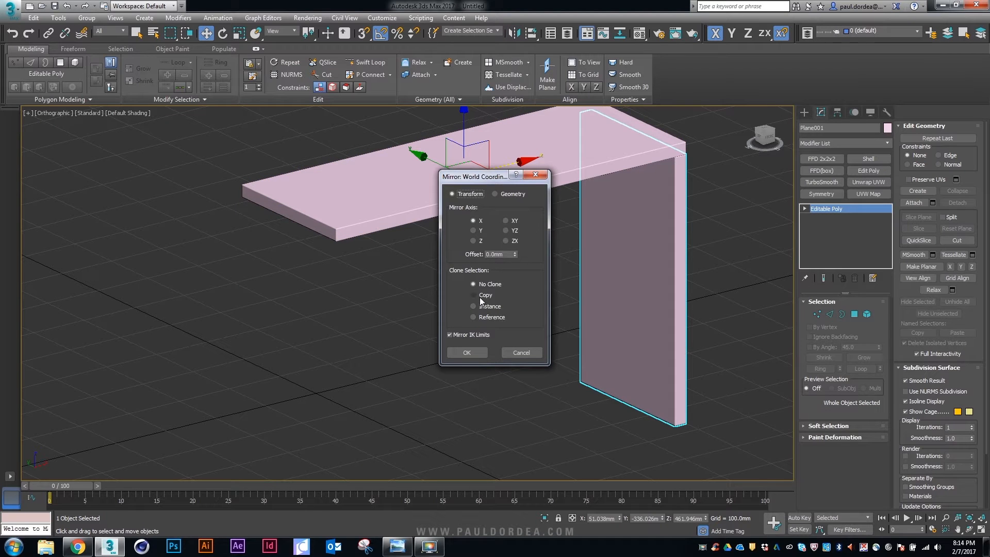
{"action": "left_click", "coordinate": [467, 353]}
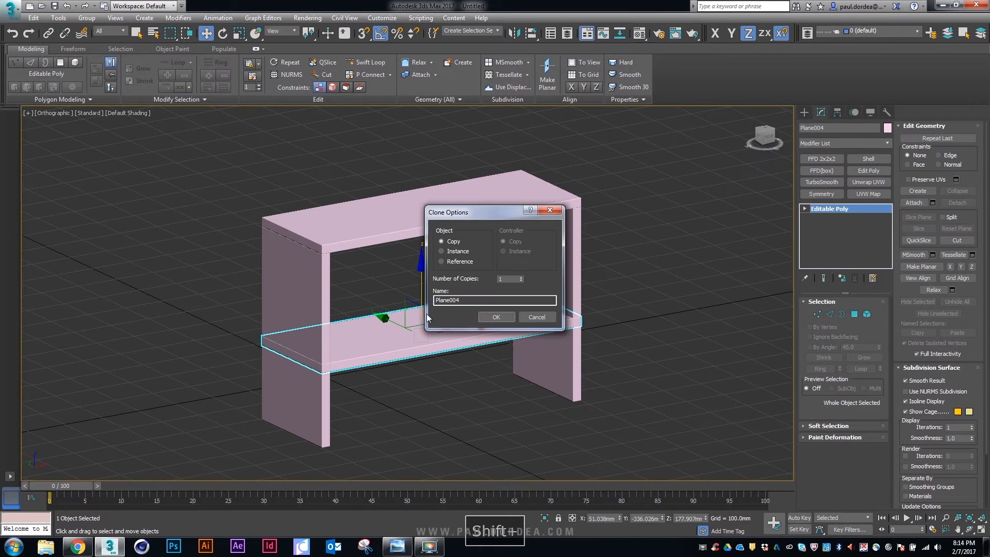
Step: Confirm the shelf copy and pull its end vertices to meet the legs' inner faces
{"action": "left_click", "coordinate": [396, 546]}
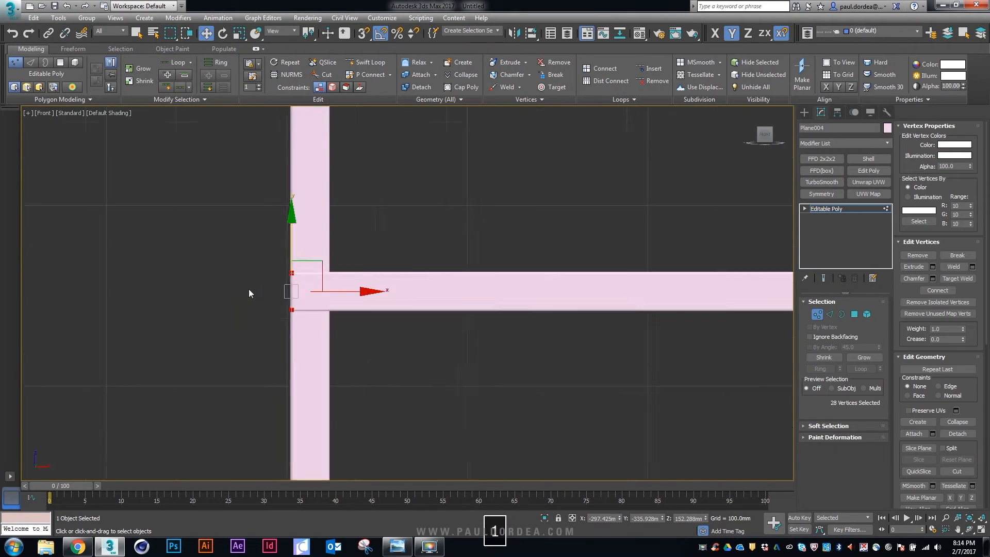
{"action": "left_click_drag", "start_coordinate": [369, 291], "coordinate": [423, 295]}
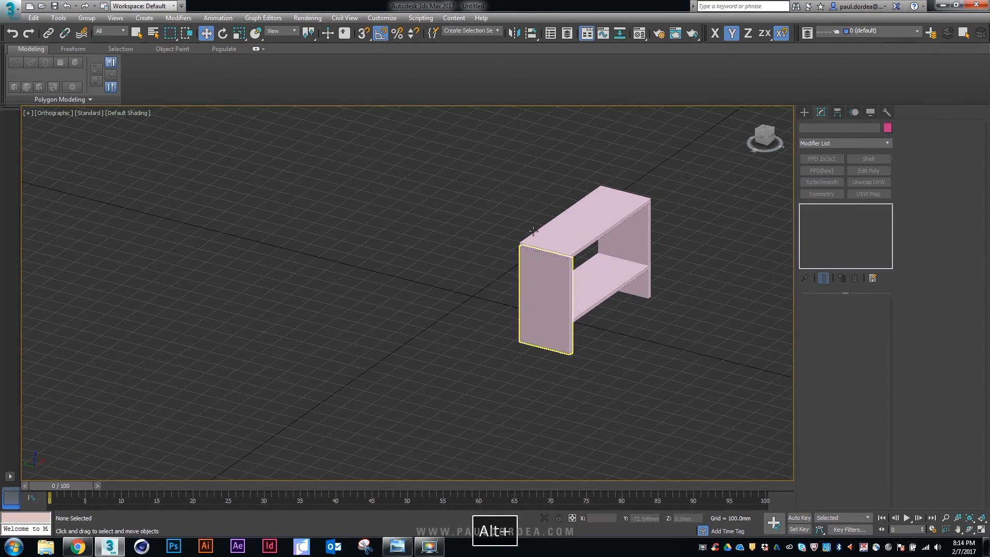
{"action": "left_click", "coordinate": [843, 144]}
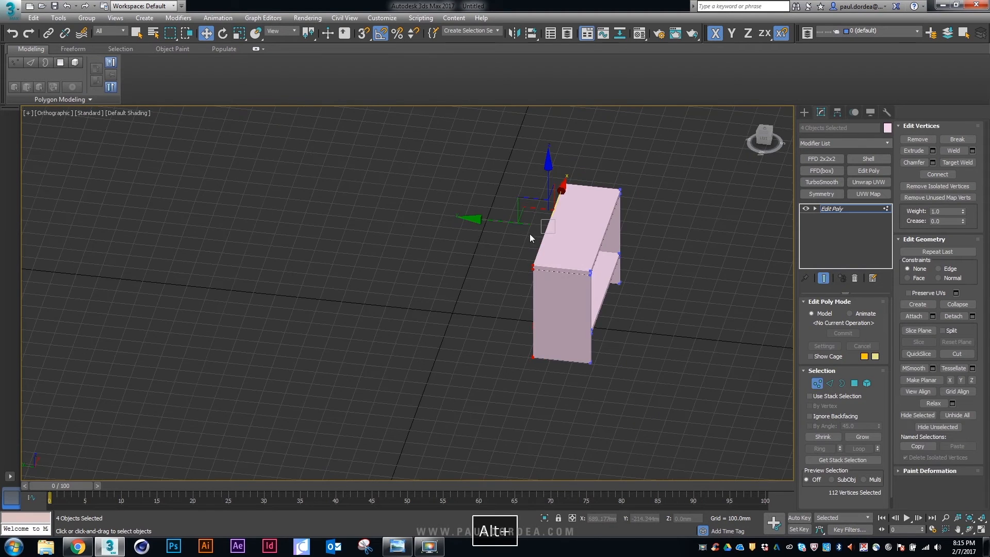
Step: Finish moving the shared vertices of the four leg pieces and return to object level
{"action": "left_click", "coordinate": [396, 546]}
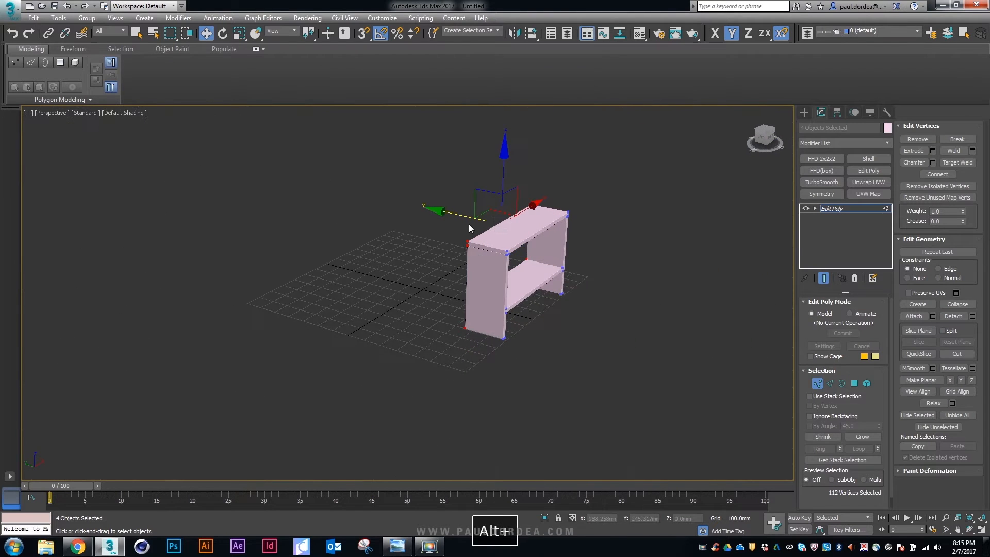
{"action": "right_click", "coordinate": [469, 228]}
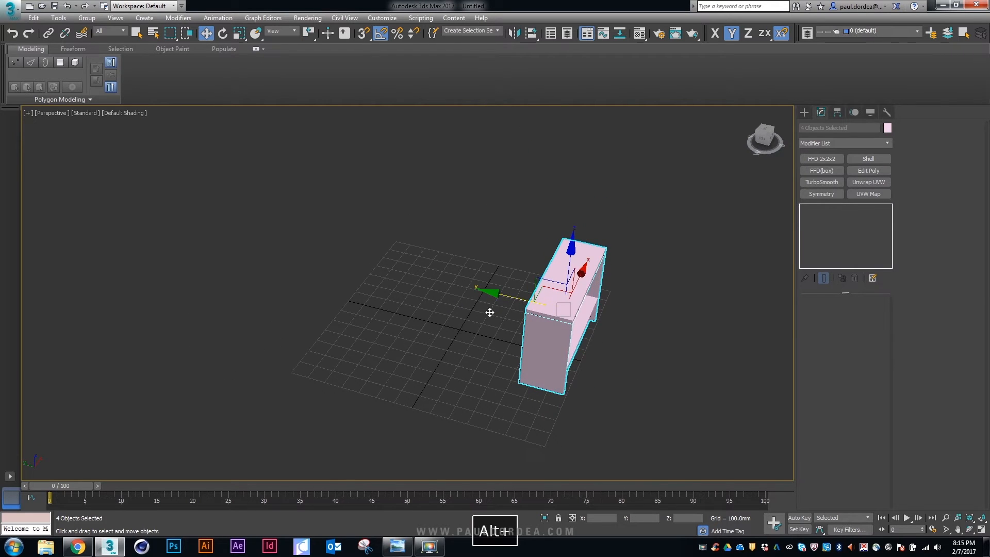
Step: Copy the leg block to the opposite end and stretch the shelf's vertices to span both legs
{"action": "left_click", "coordinate": [396, 546]}
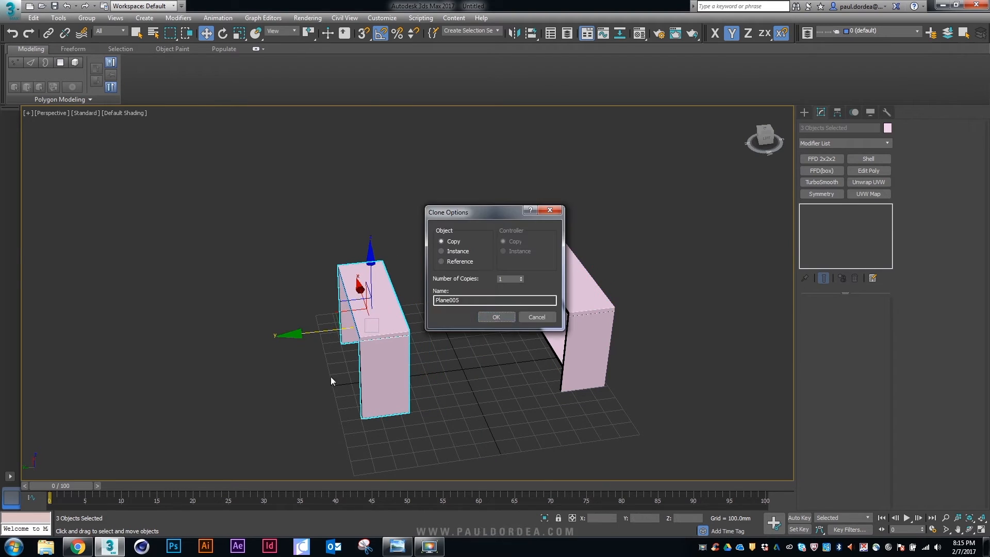
{"action": "left_click", "coordinate": [496, 316]}
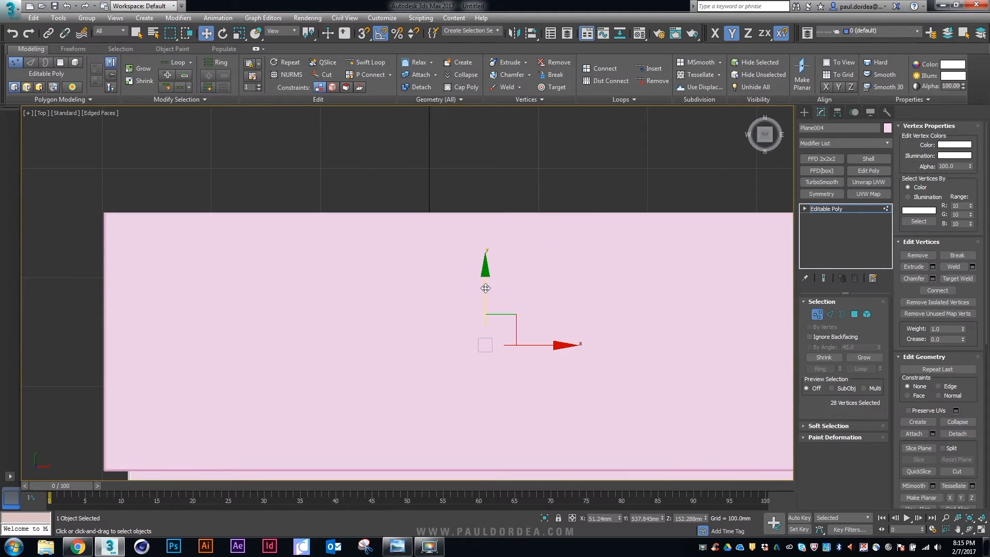
{"action": "key", "text": "F3"}
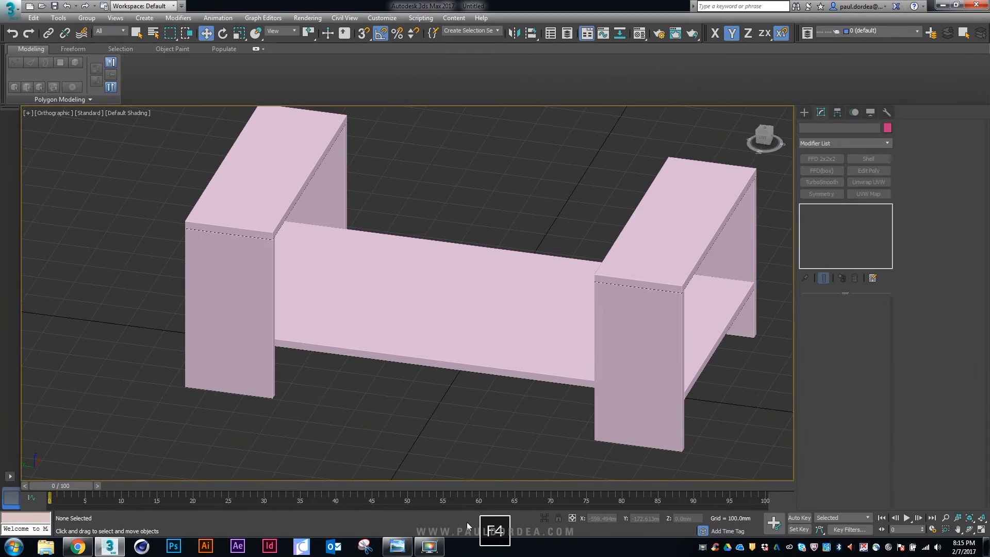
Step: Copy the lower shelf upward to form the full-length tabletop planks
{"action": "left_click", "coordinate": [396, 546]}
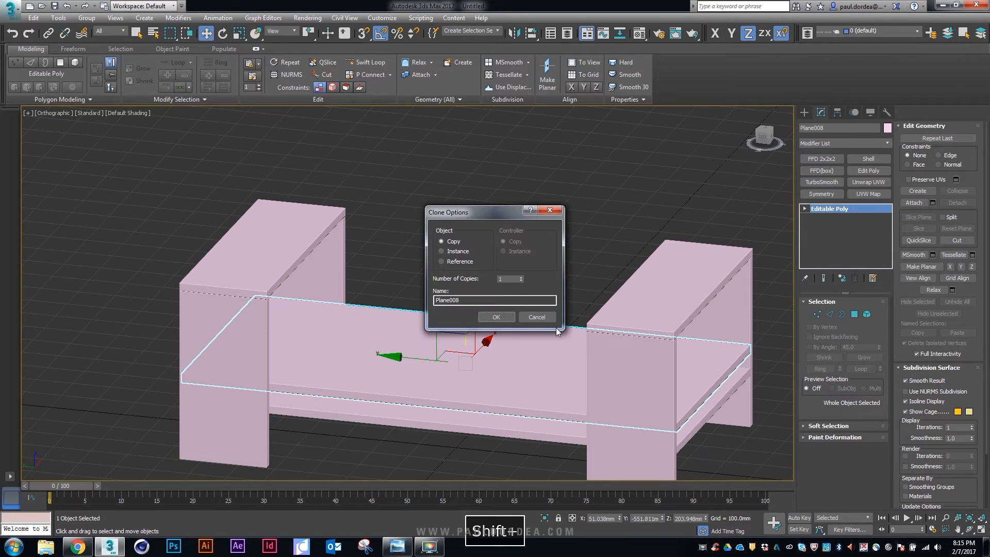
{"action": "left_click", "coordinate": [496, 316]}
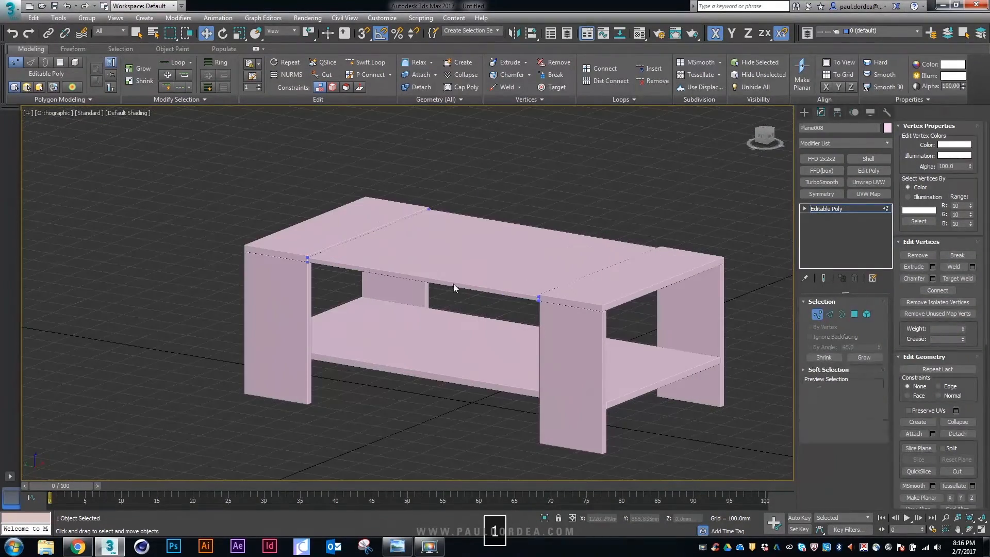
{"action": "left_click", "coordinate": [396, 547]}
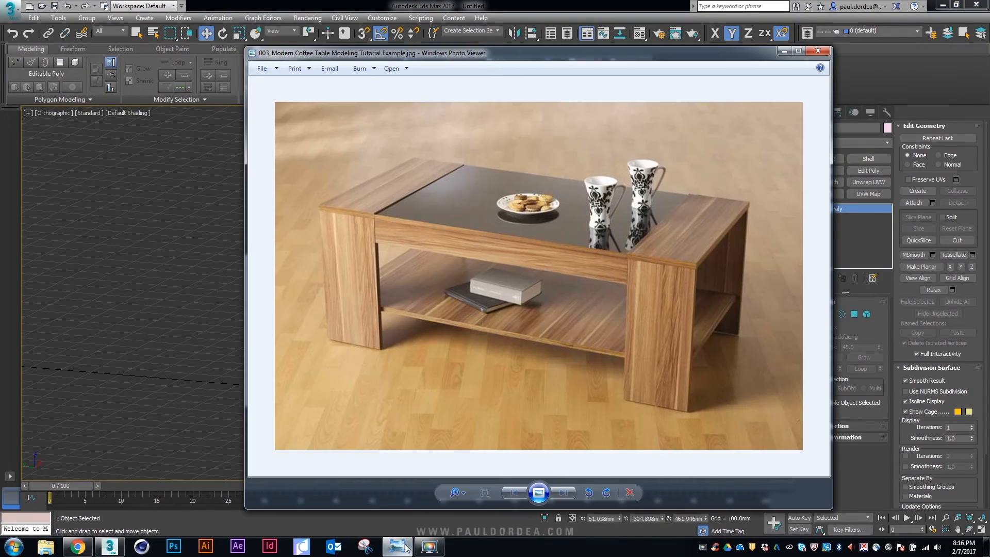
{"action": "left_click", "coordinate": [816, 50]}
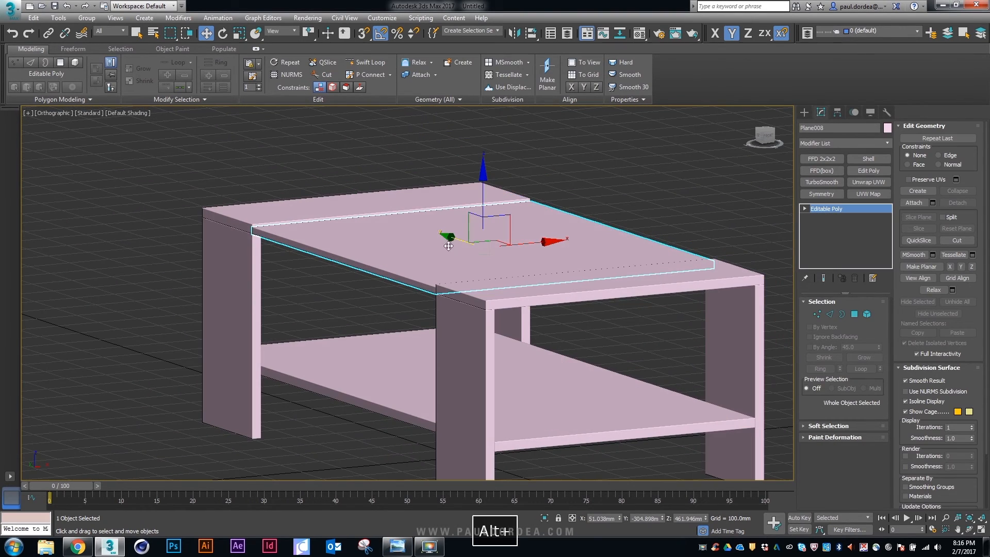
Step: Copy a top plank and set Affect Pivot Only so it can stand upright as a panel
{"action": "left_click_drag", "start_coordinate": [448, 245], "coordinate": [324, 248]}
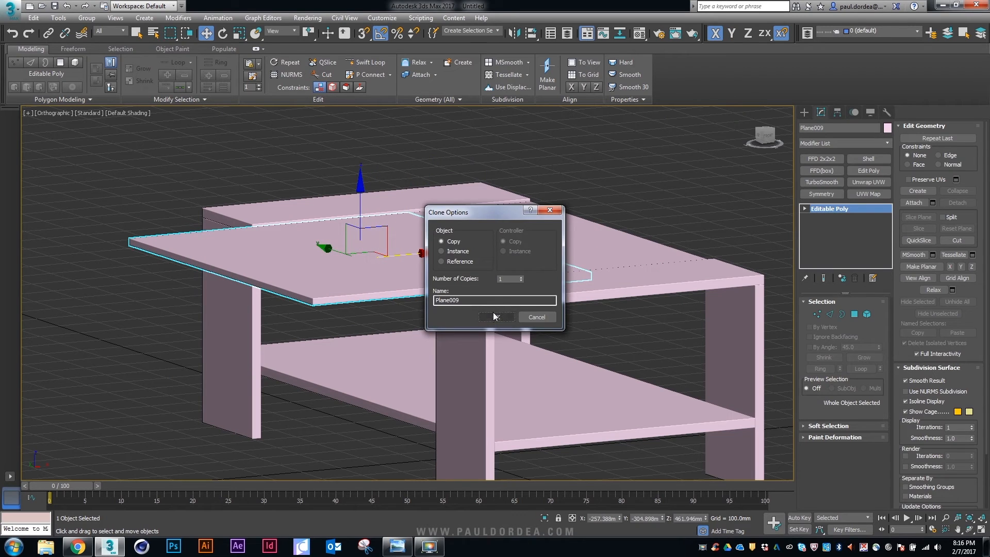
{"action": "left_click", "coordinate": [496, 316]}
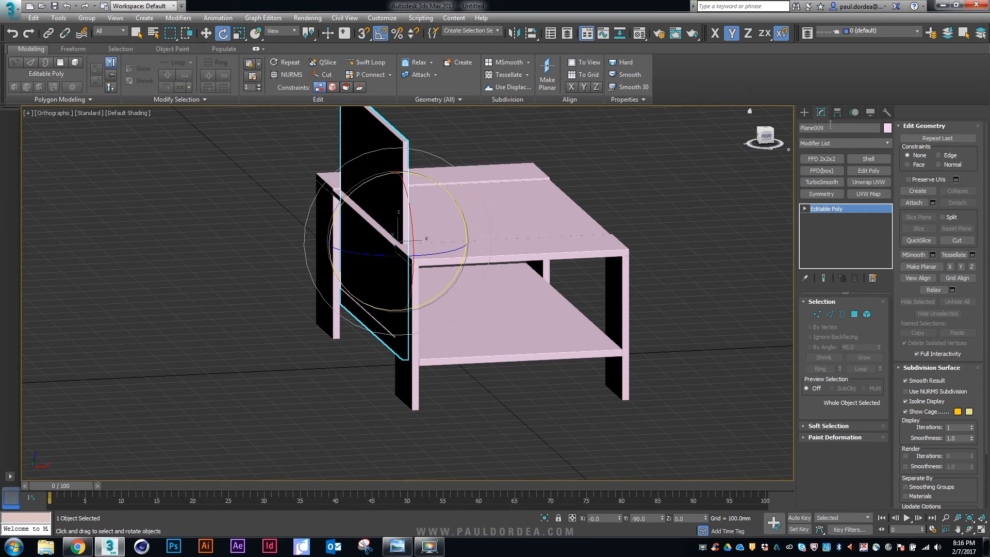
{"action": "left_click", "coordinate": [836, 113]}
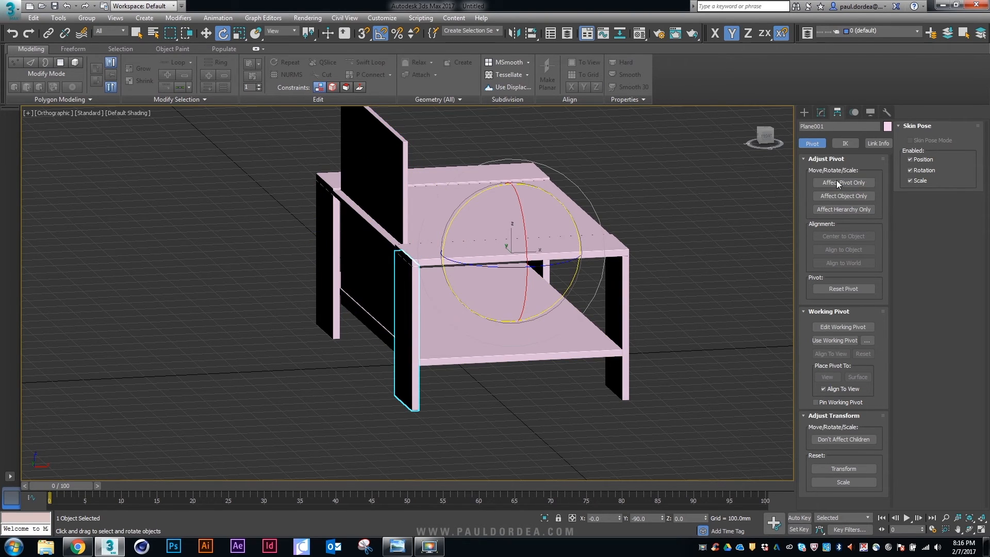
{"action": "left_click", "coordinate": [842, 183]}
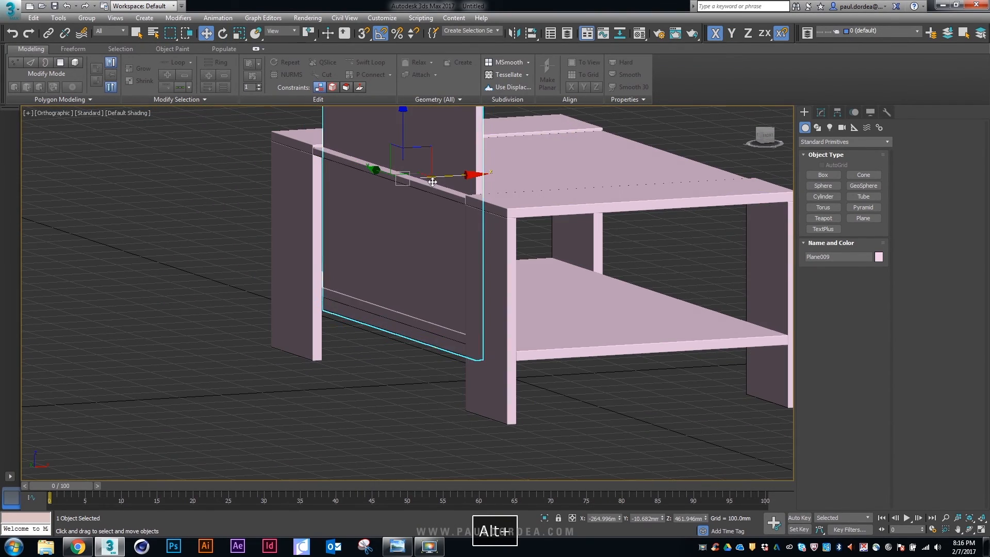
Step: Slide the upright panel to the table's front and trim it into a narrow apron in wireframe
{"action": "left_click_drag", "start_coordinate": [467, 175], "coordinate": [442, 176]}
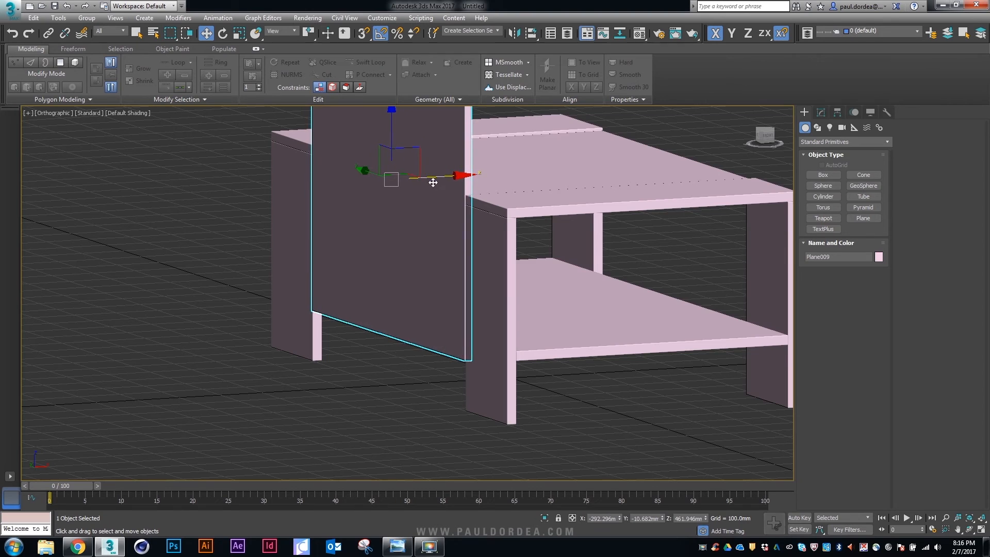
{"action": "key", "text": "F3"}
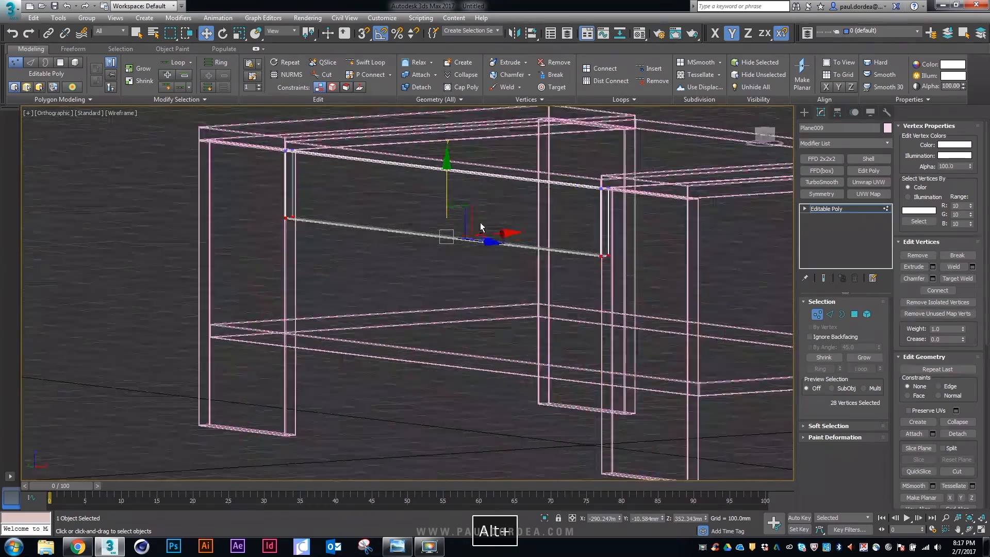
{"action": "left_click", "coordinate": [397, 546]}
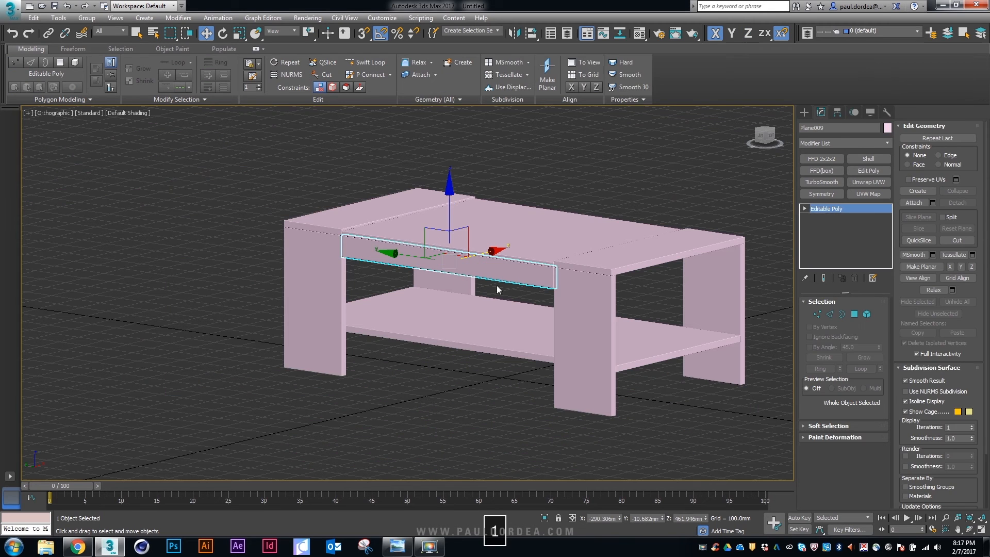
Step: Adjust the side rail's pivot and mirror it on X as a copy to the opposite side
{"action": "left_click", "coordinate": [395, 546]}
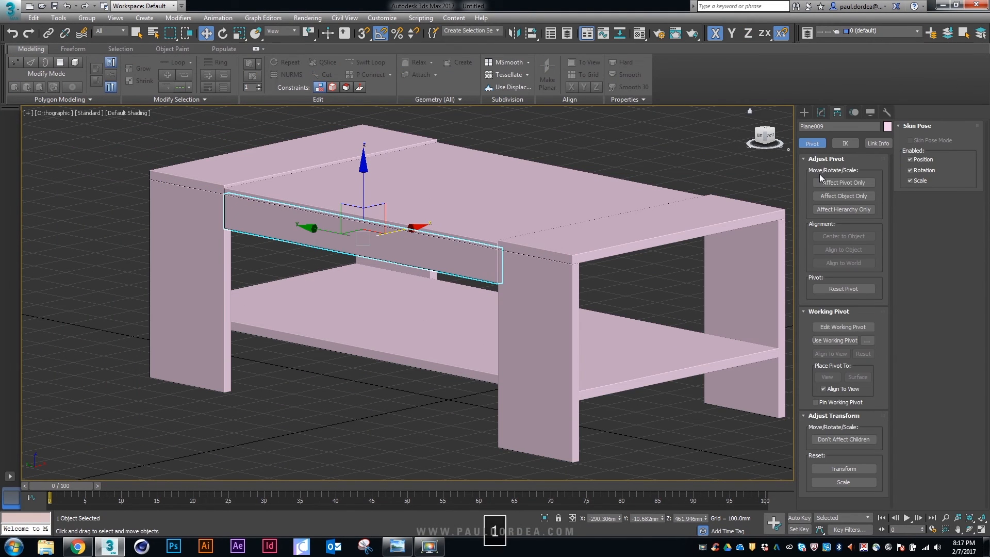
{"action": "left_click", "coordinate": [842, 182]}
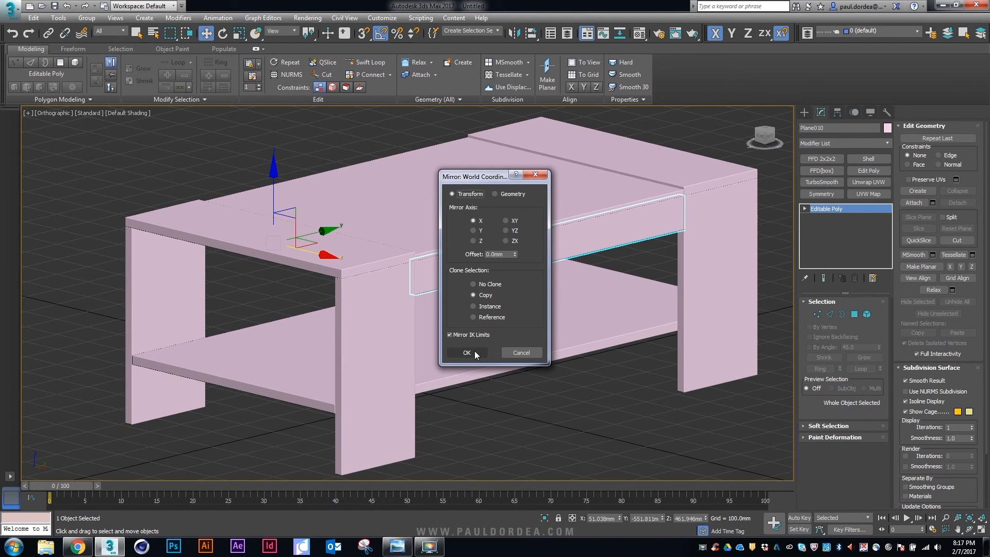
{"action": "left_click", "coordinate": [466, 353]}
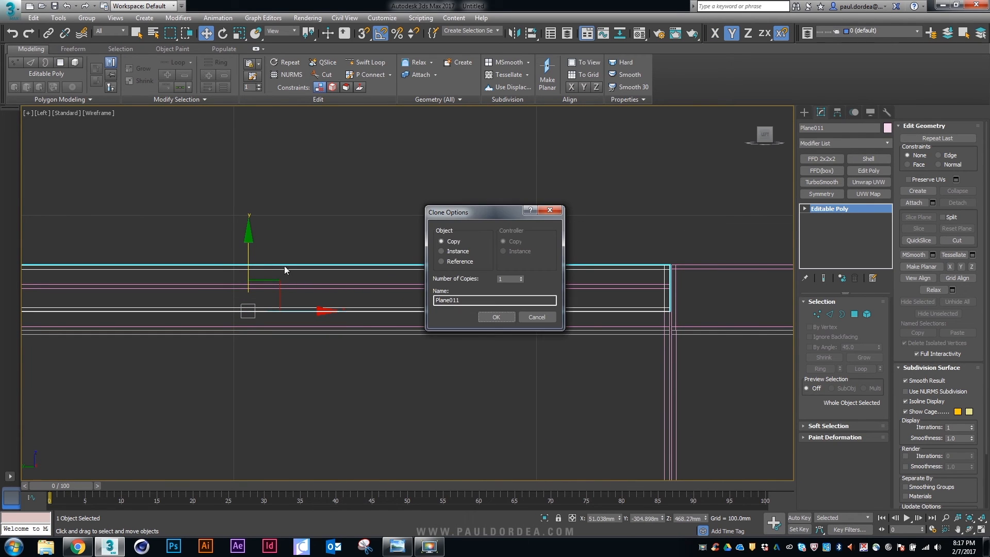
Step: Clone a top plank as a copy and move it into the tabletop's centre as the glass panel
{"action": "left_click", "coordinate": [496, 317]}
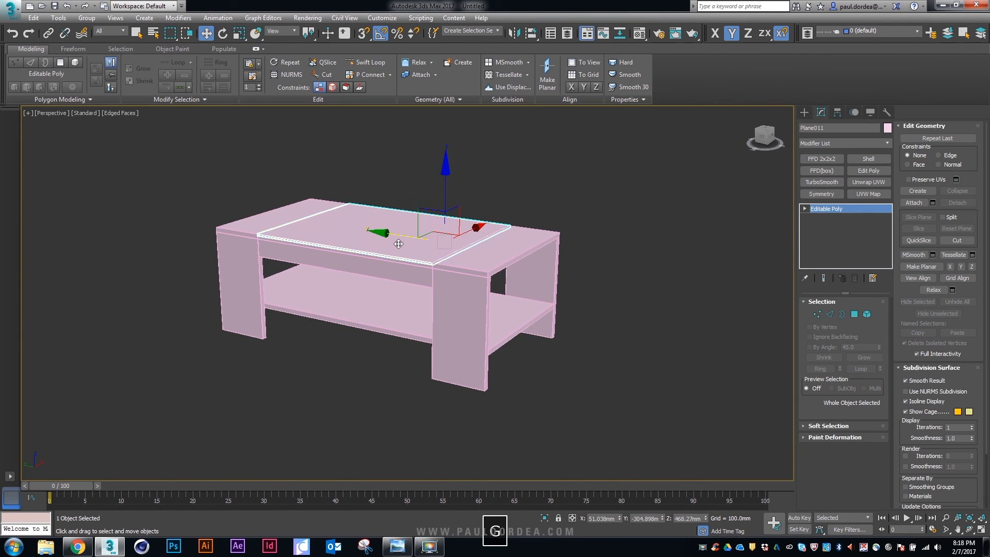
{"action": "left_click_drag", "start_coordinate": [398, 252], "coordinate": [328, 214]}
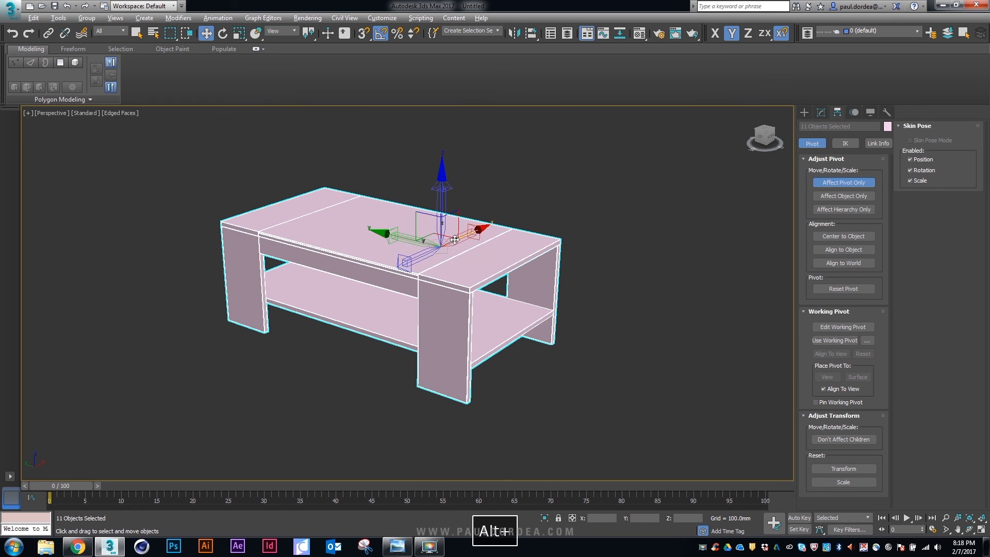
Step: With Affect Pivot Only, centre every selected piece's pivot on itself
{"action": "left_click_drag", "start_coordinate": [443, 253], "coordinate": [411, 265]}
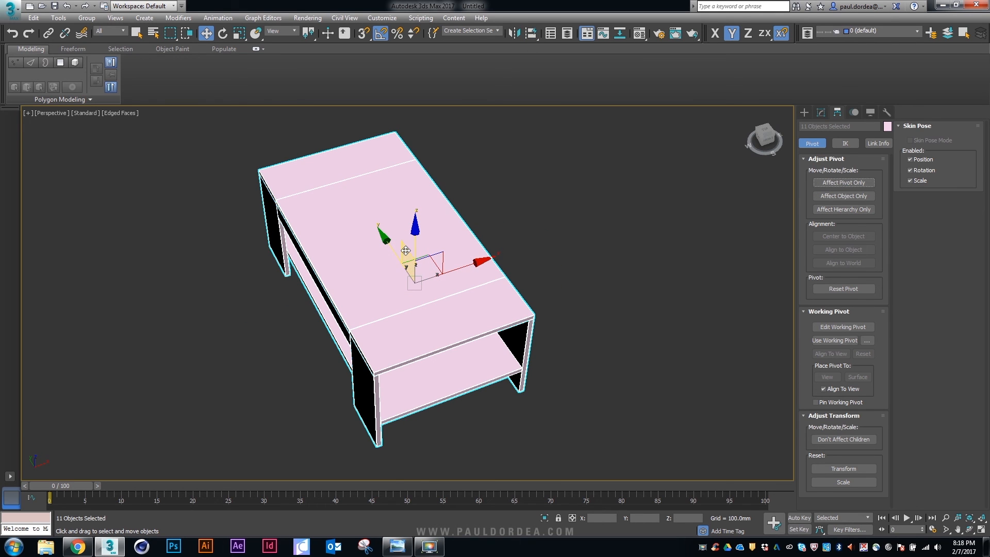
{"action": "left_click", "coordinate": [843, 183]}
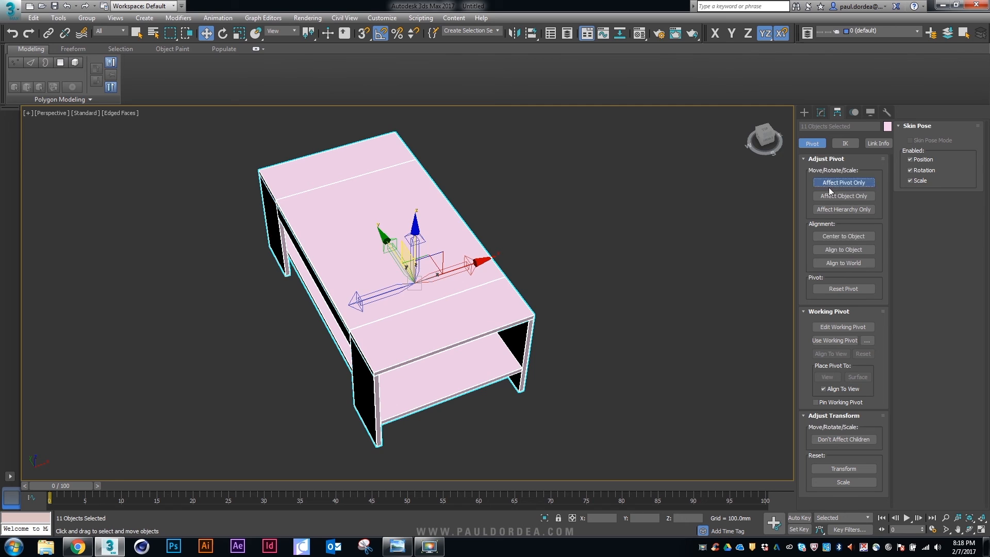
{"action": "left_click", "coordinate": [843, 182]}
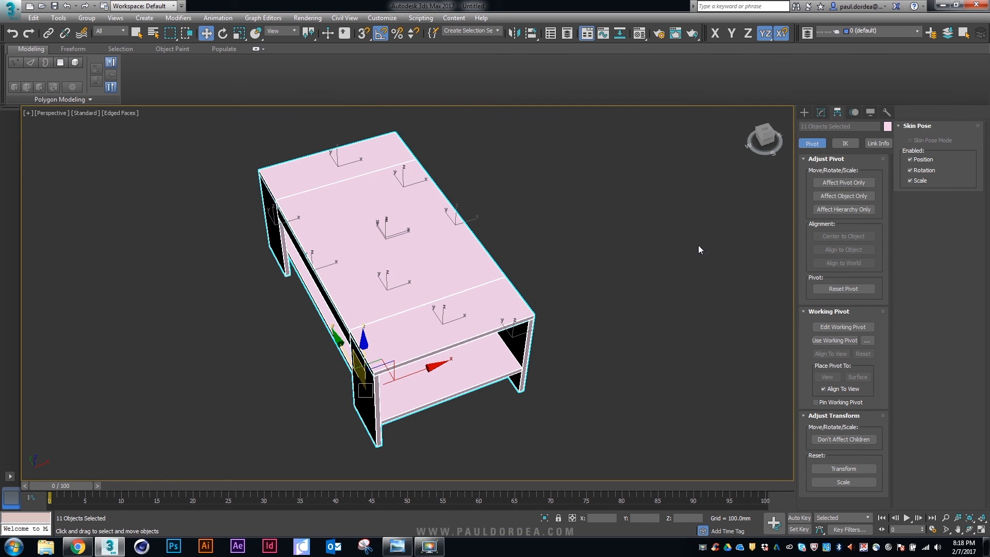